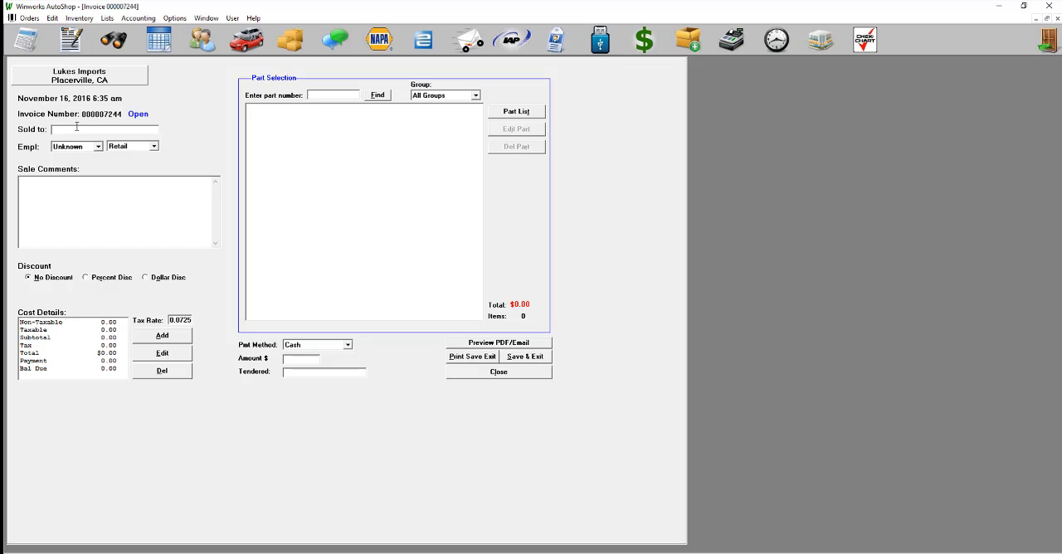
type("Smith, John")
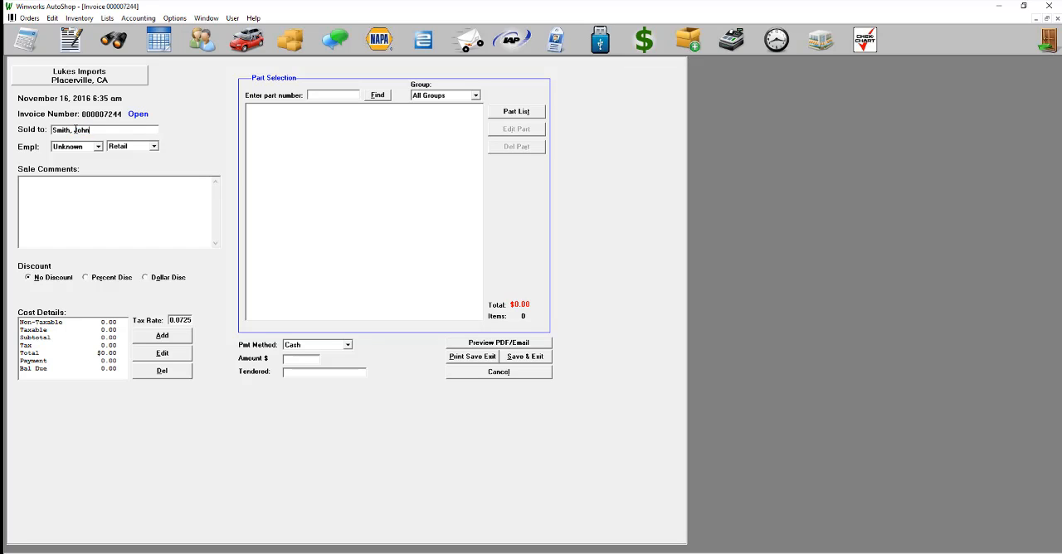
mouse_move(216, 153)
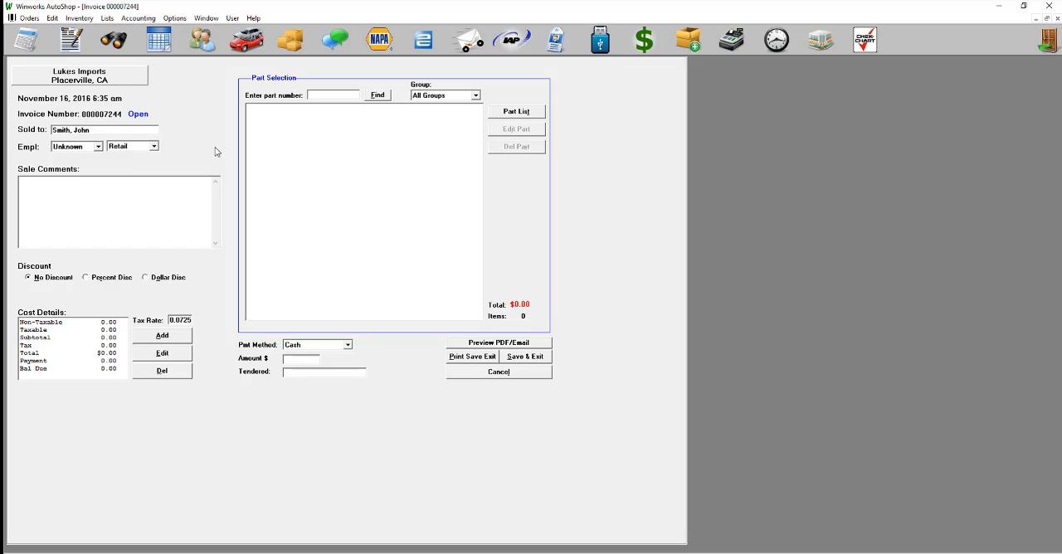